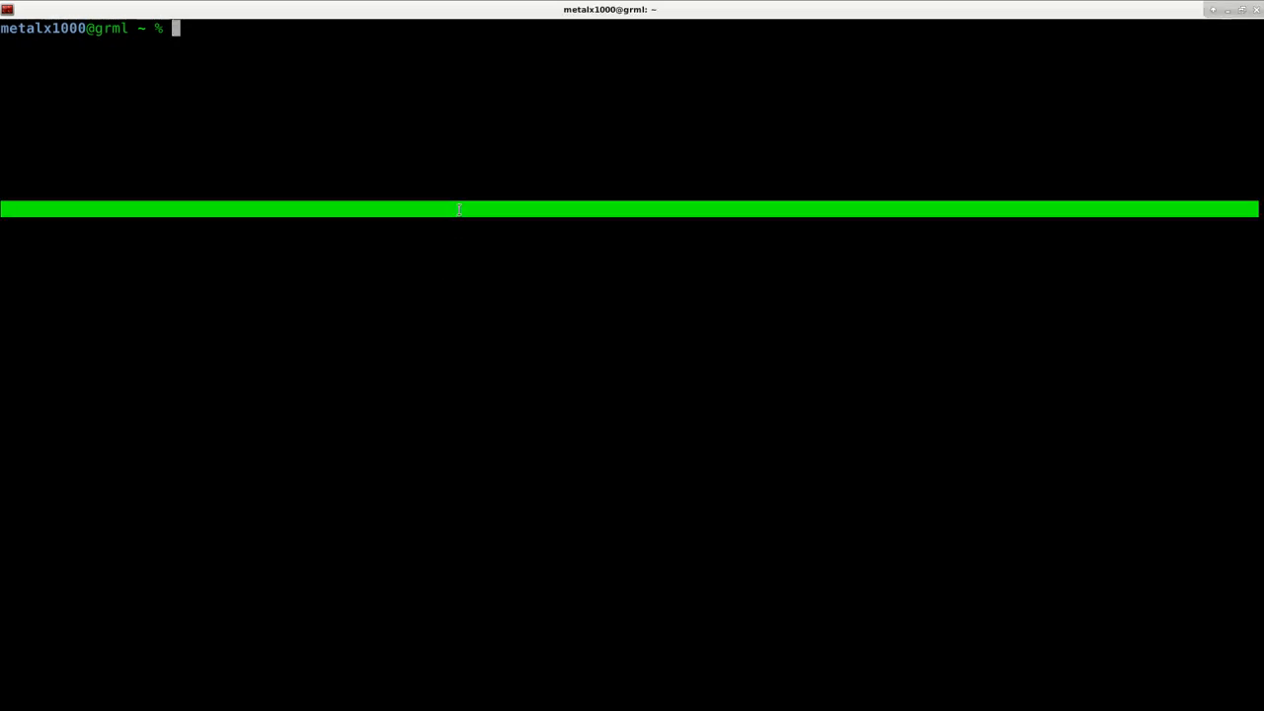
Open the Wireshark manual page with 'man wireshark'.
text(man wire)
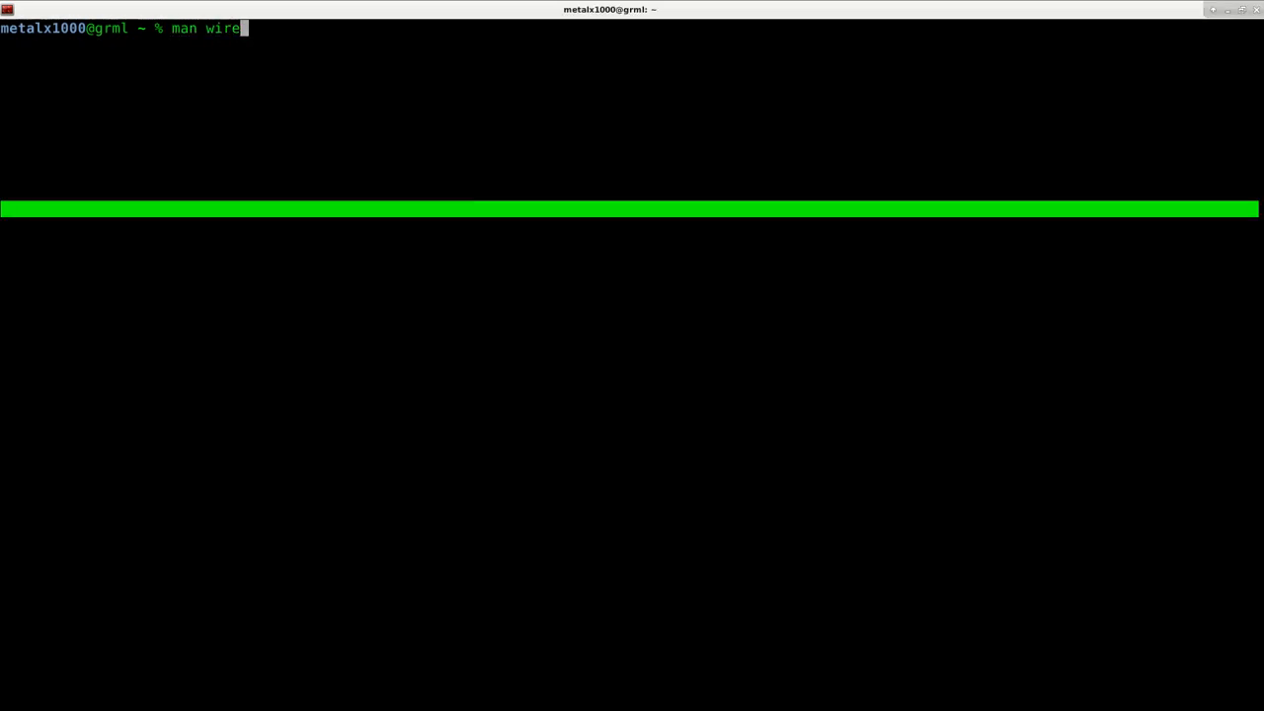
text(shark)
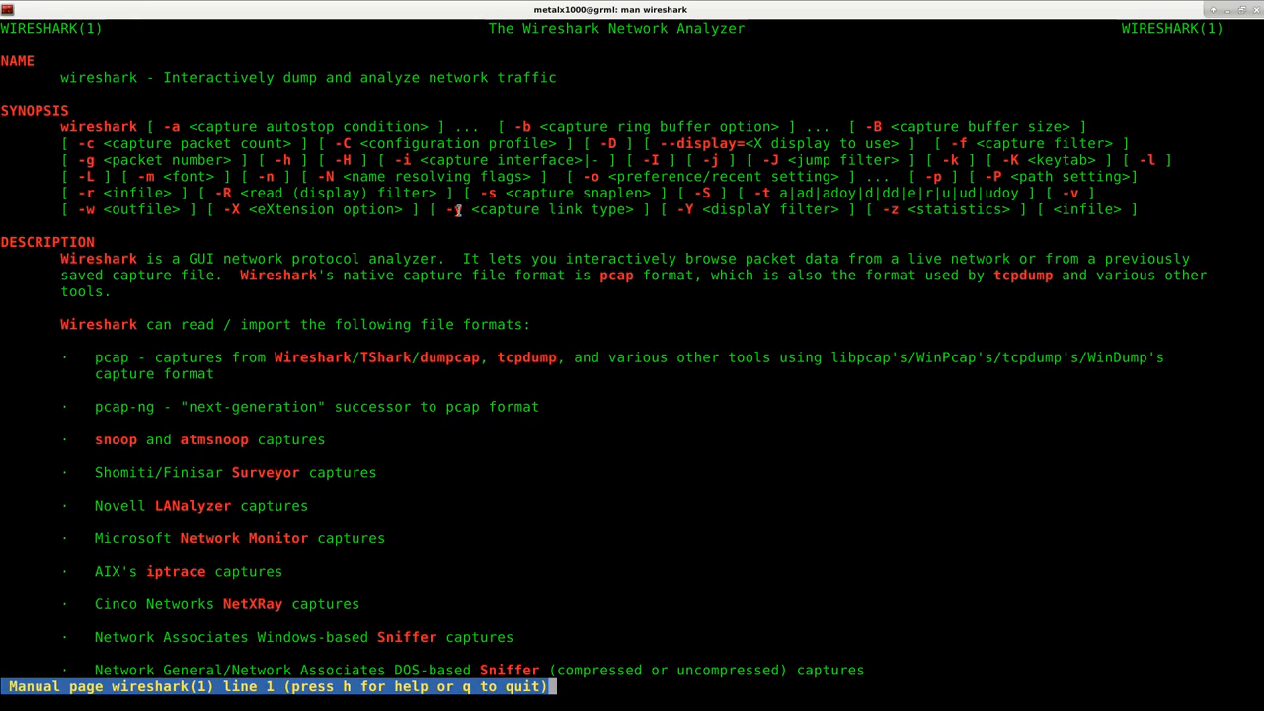
Scroll the manual down to the -i <capture interface> option.
scroll(down, 3)
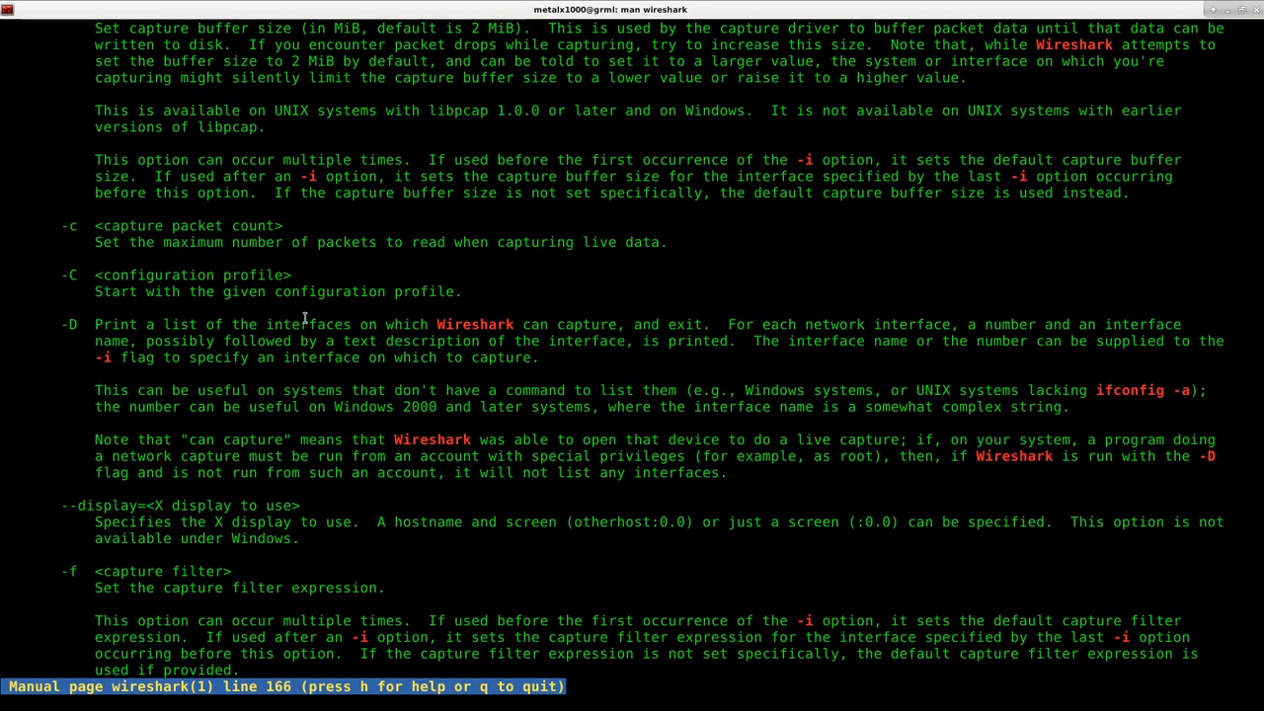
scroll(down, 3)
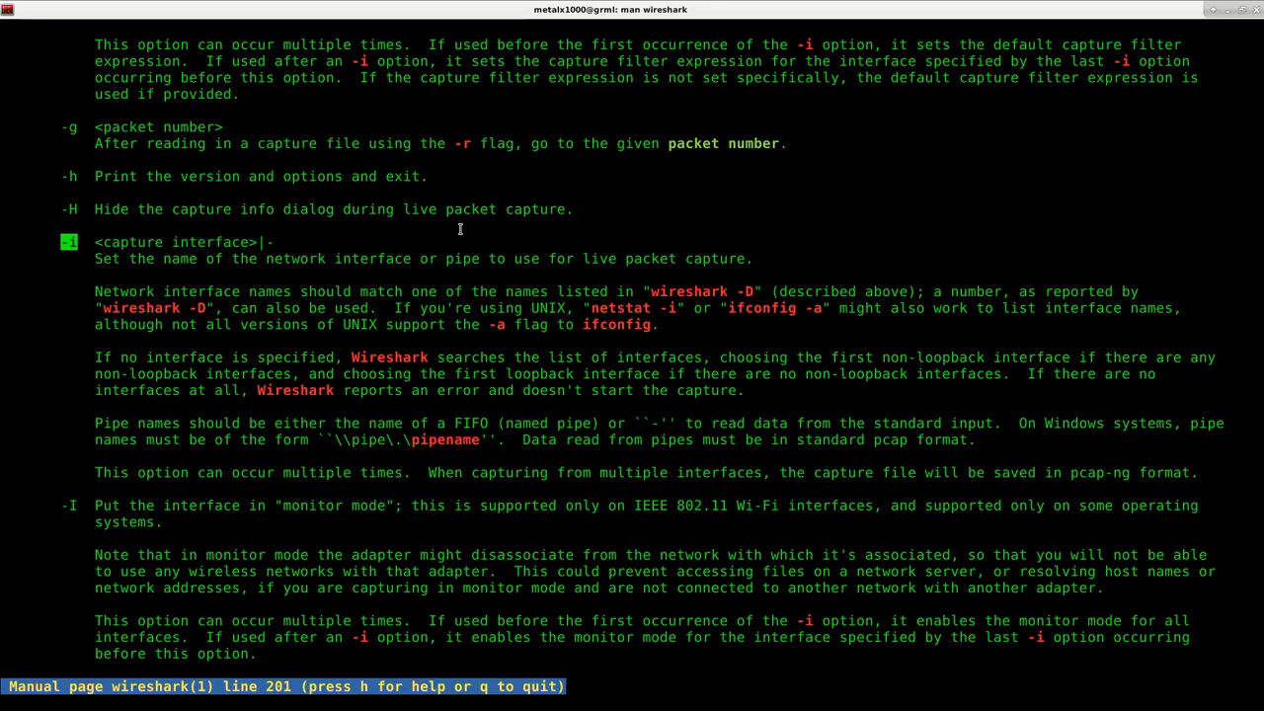
Highlight the -k 'start capture immediately' line, then quit the manual.
scroll(down, 3)
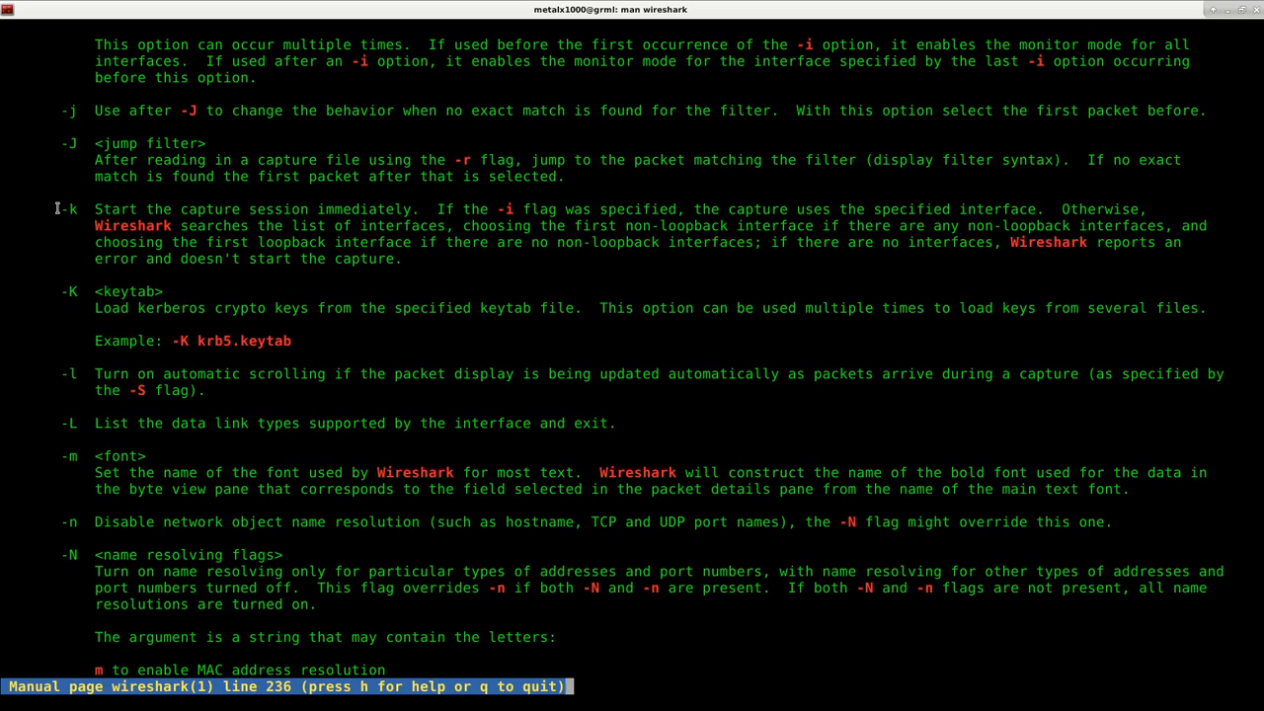
drag(95, 210, 308, 209)
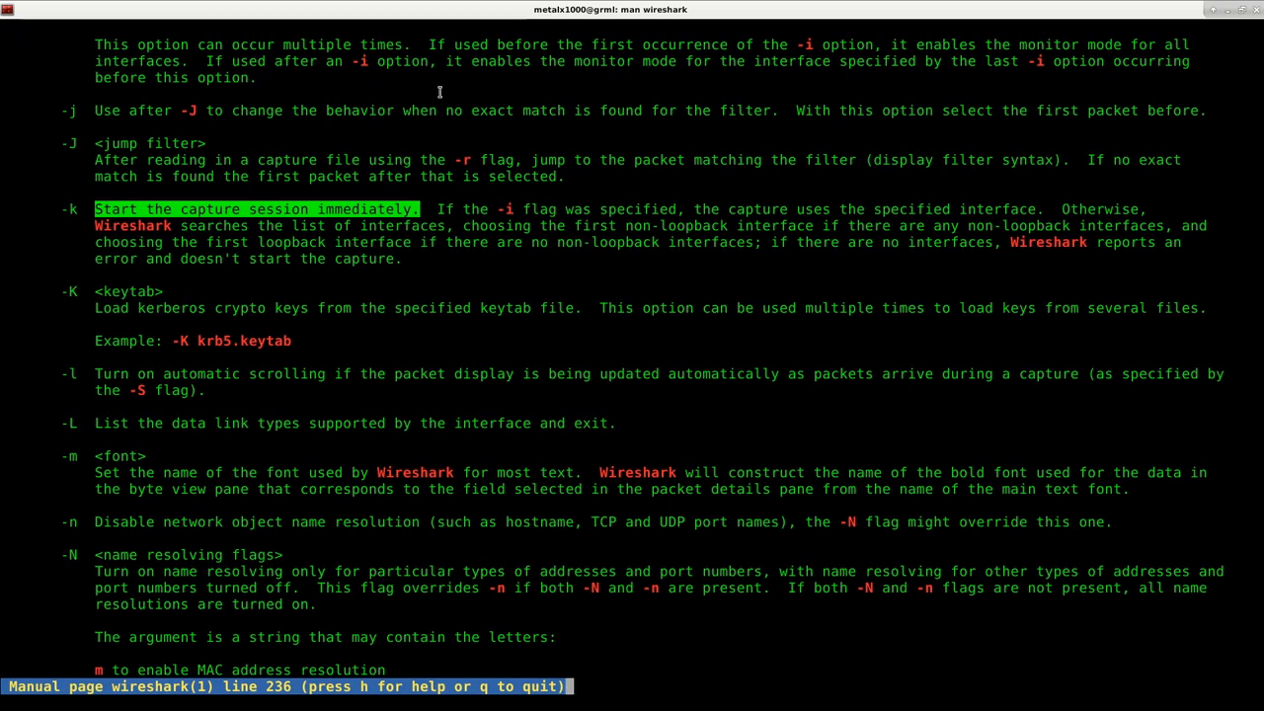
key(q)
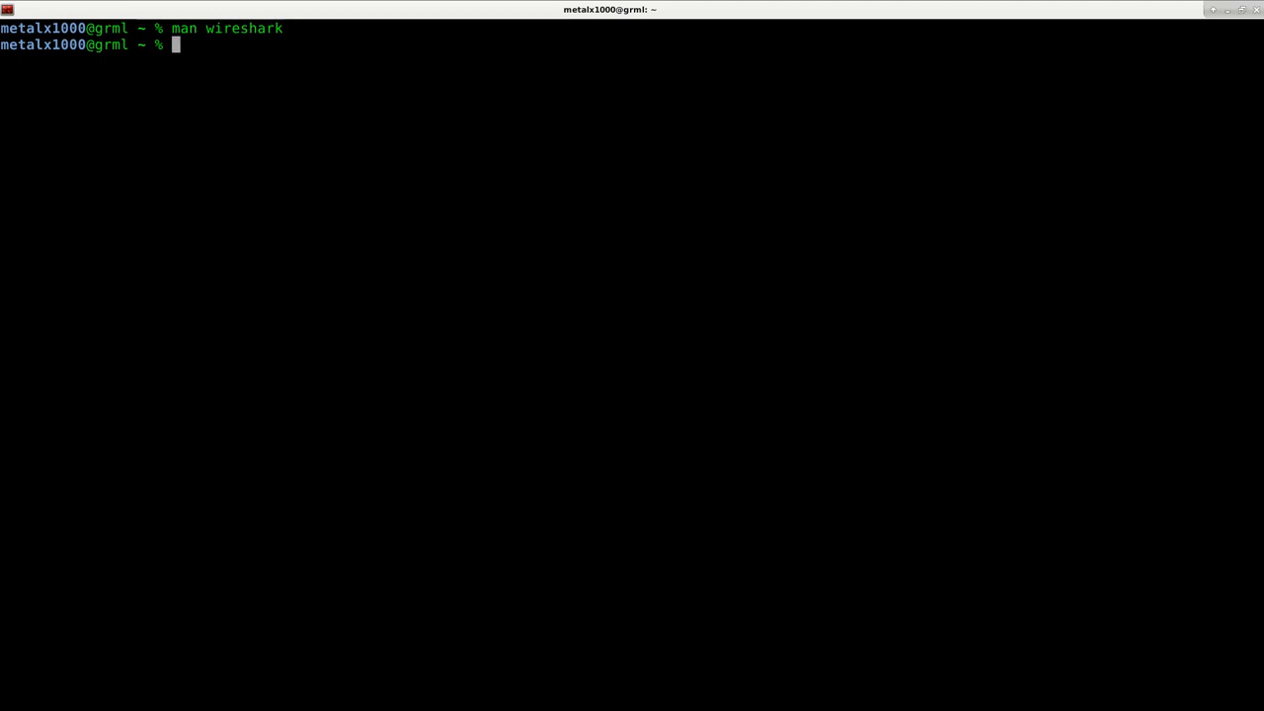
Run 'wireshark -i eth0 -k' to start capturing on eth0 immediately.
text(wire)
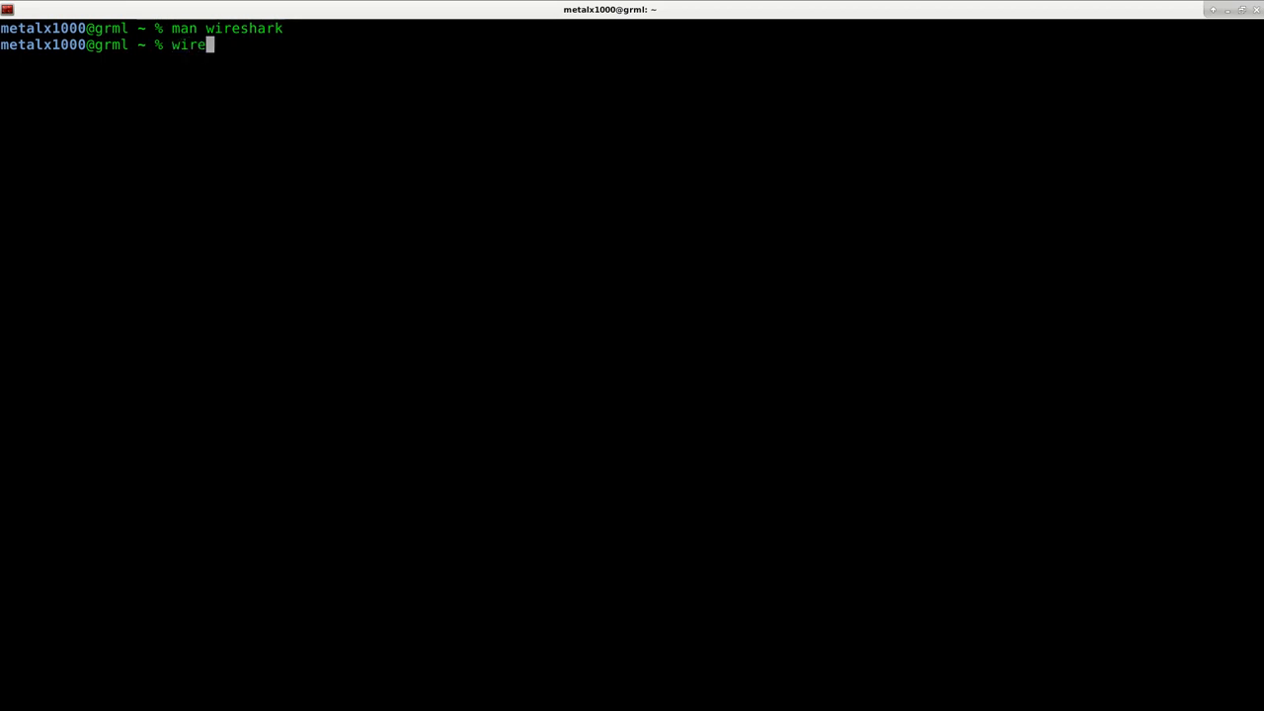
text(shark)
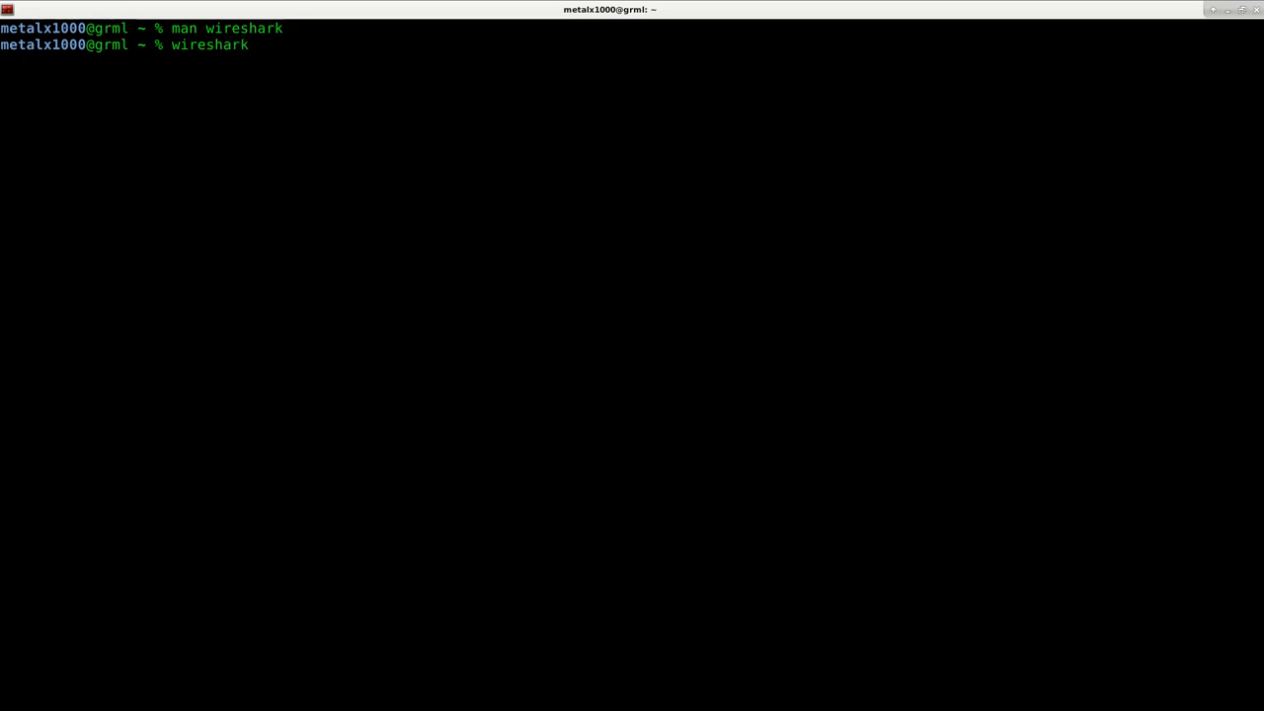
text(-i eth0)
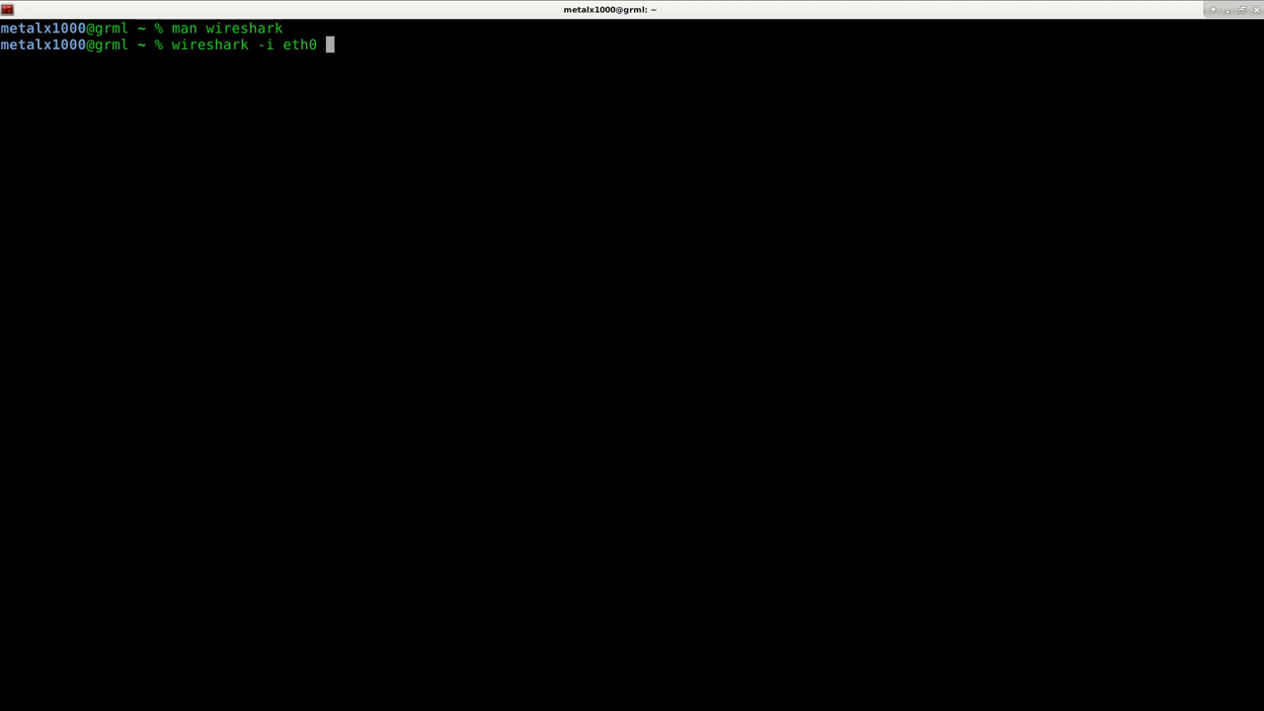
text(-k)
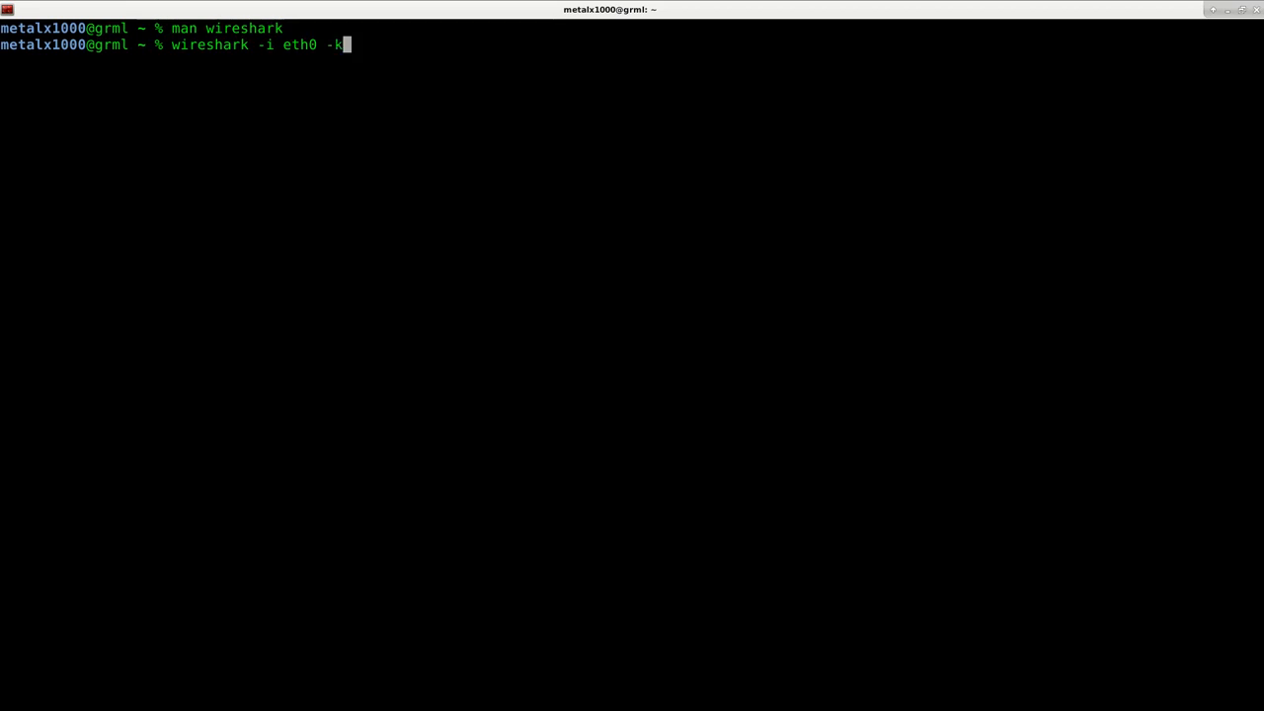
key(Return)
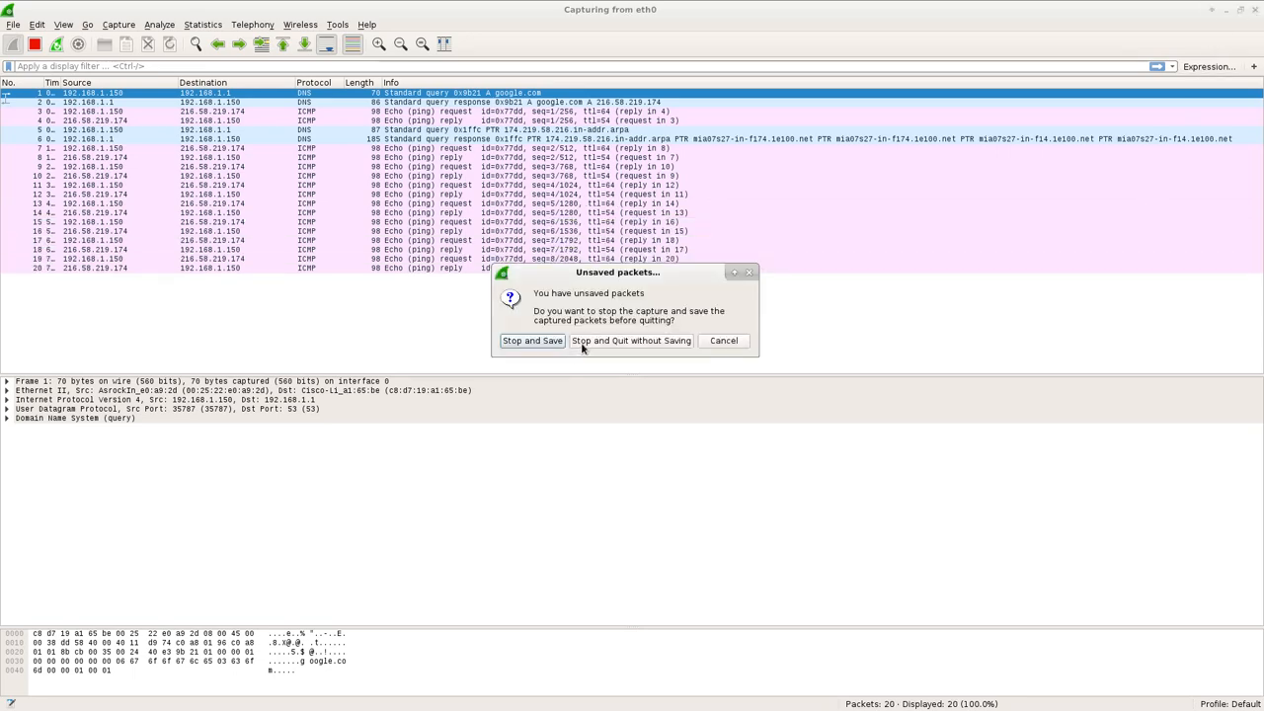
Choose 'Stop and Quit without Saving' to discard the 20 captured packets.
click(631, 340)
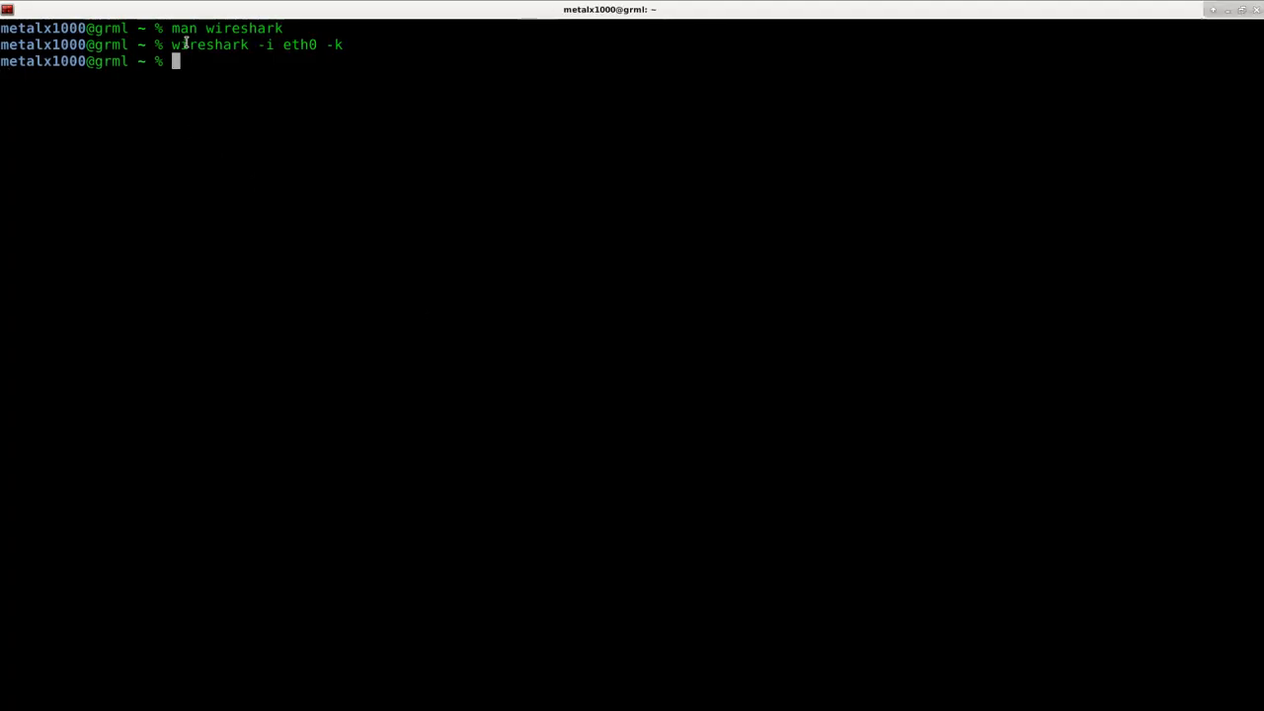